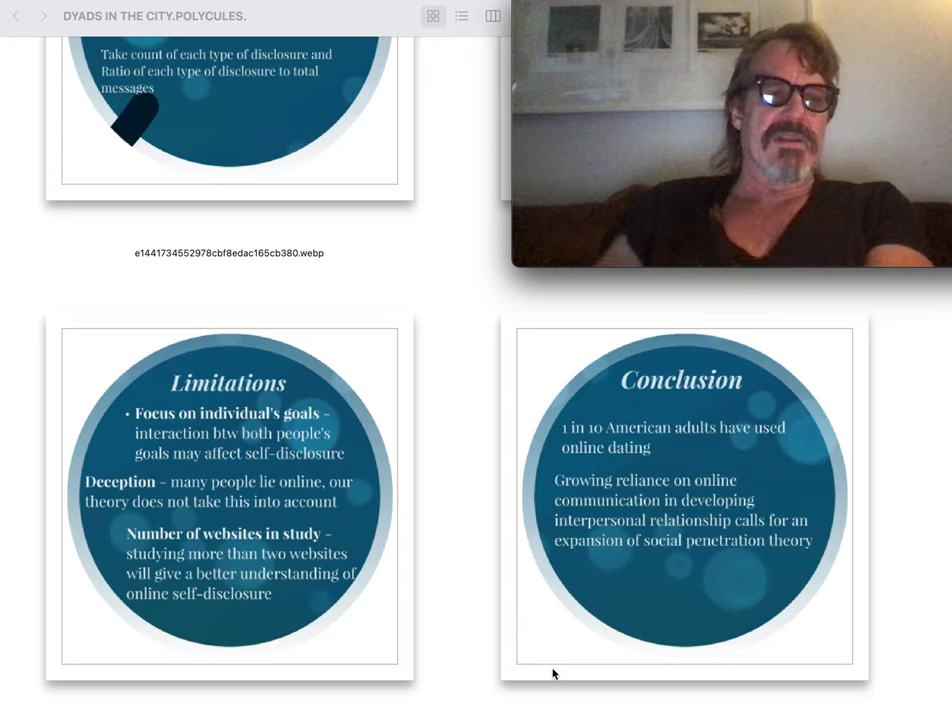
{"action": "scroll", "scroll_direction": "down", "scroll_amount": 3}
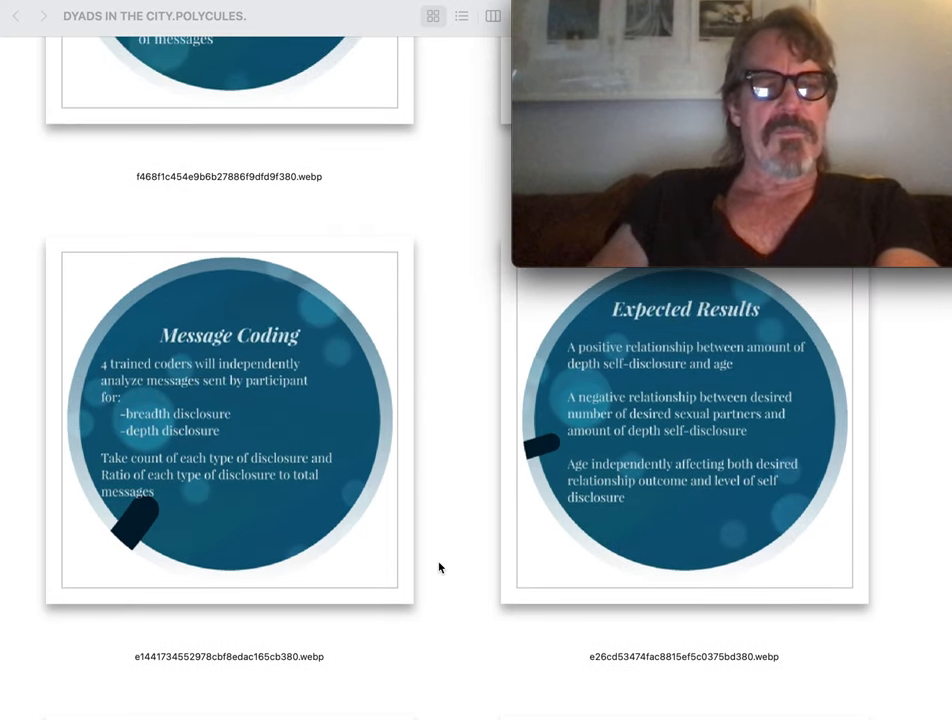
{"action": "scroll", "scroll_direction": "down", "scroll_amount": 3}
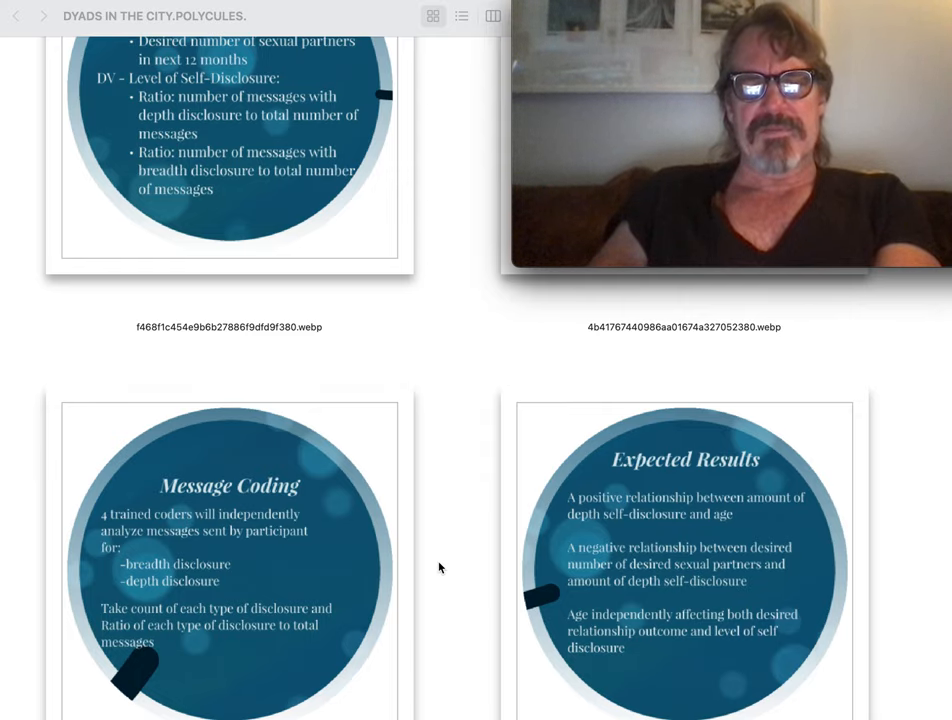
{"action": "scroll", "scroll_direction": "down", "scroll_amount": 3}
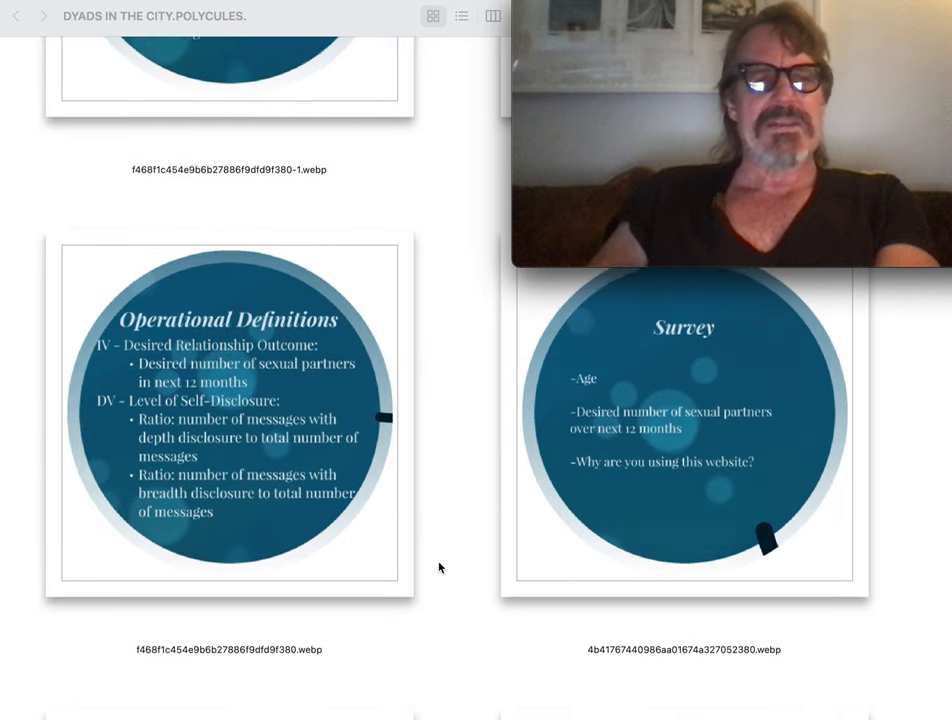
{"action": "scroll", "scroll_direction": "down", "scroll_amount": 3}
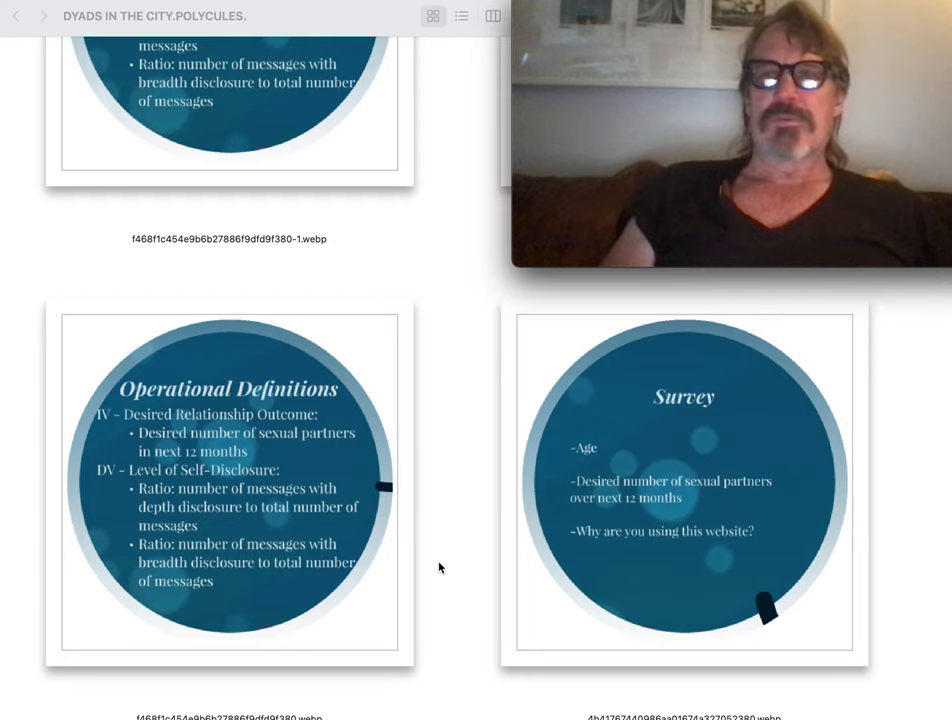
{"action": "scroll", "scroll_direction": "down", "scroll_amount": 3}
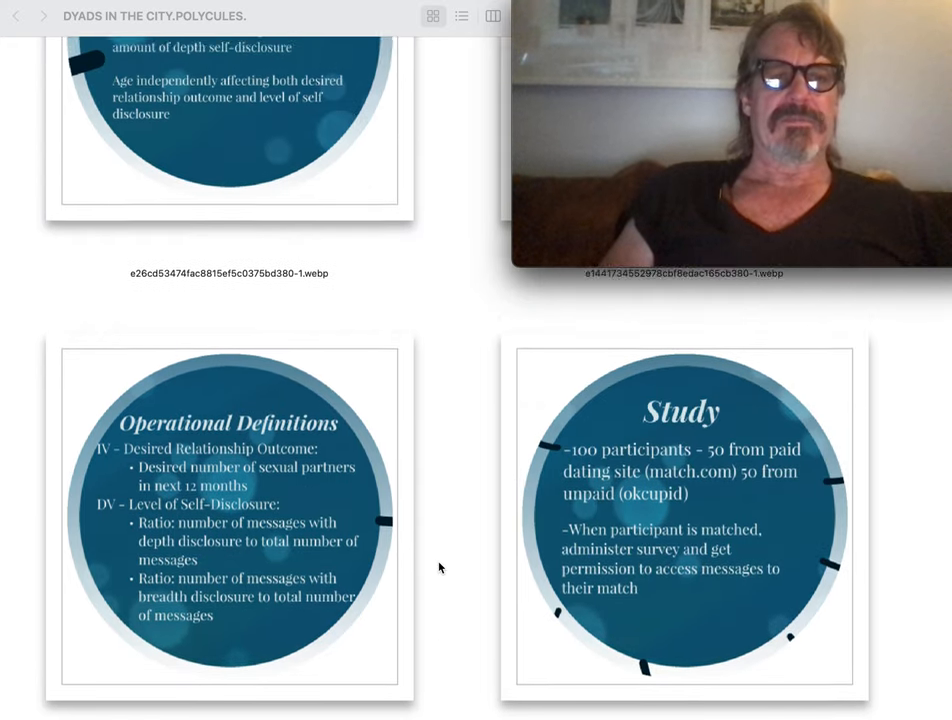
{"action": "scroll", "scroll_direction": "down", "scroll_amount": 3}
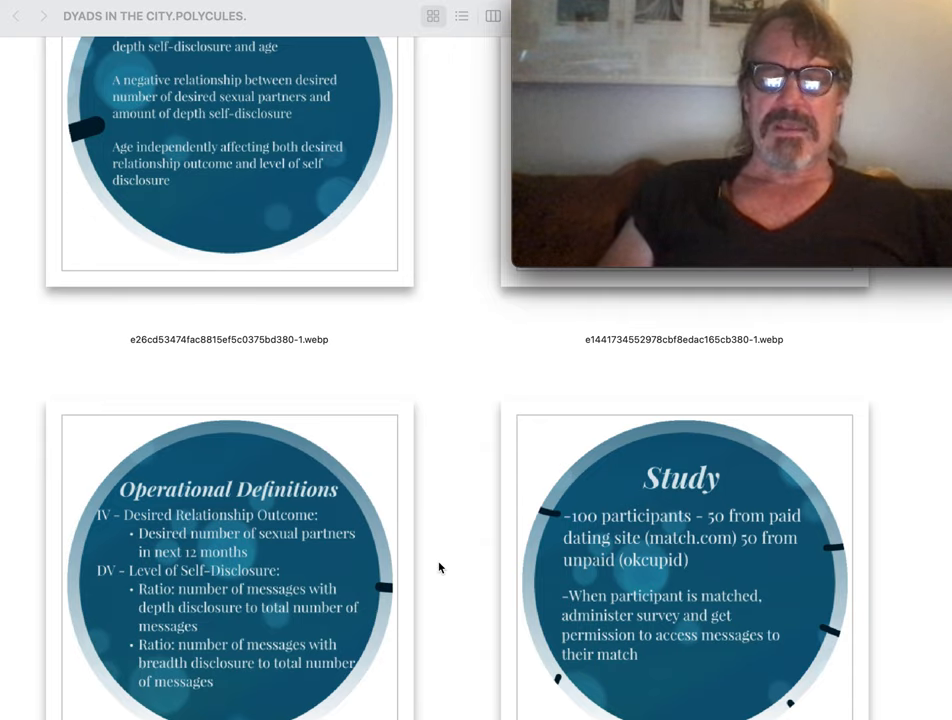
{"action": "scroll", "scroll_direction": "down", "scroll_amount": 3}
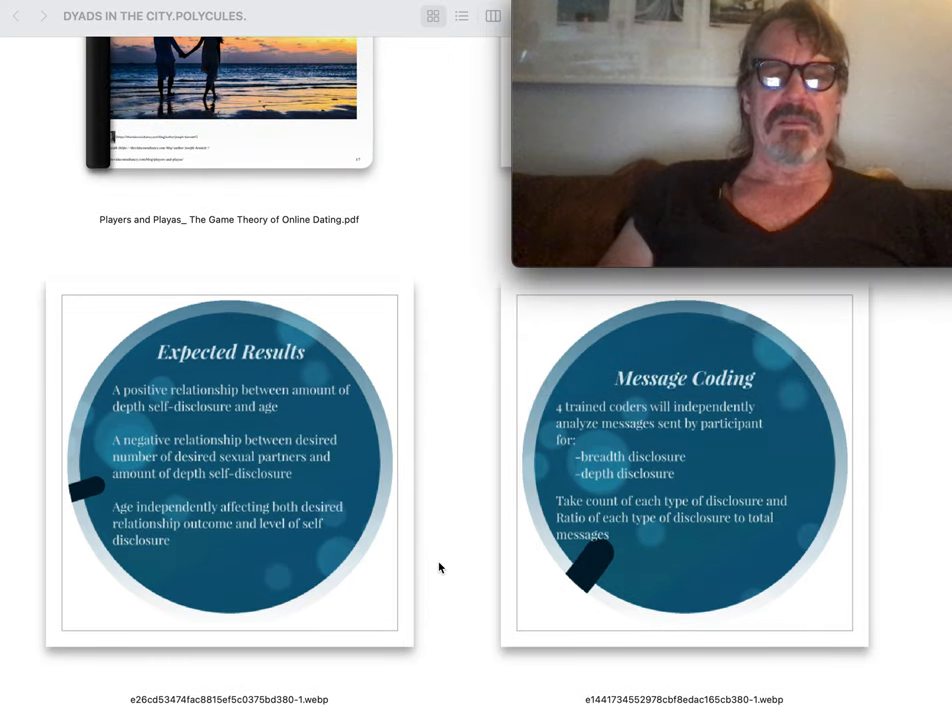
{"action": "scroll", "scroll_direction": "down", "scroll_amount": 3}
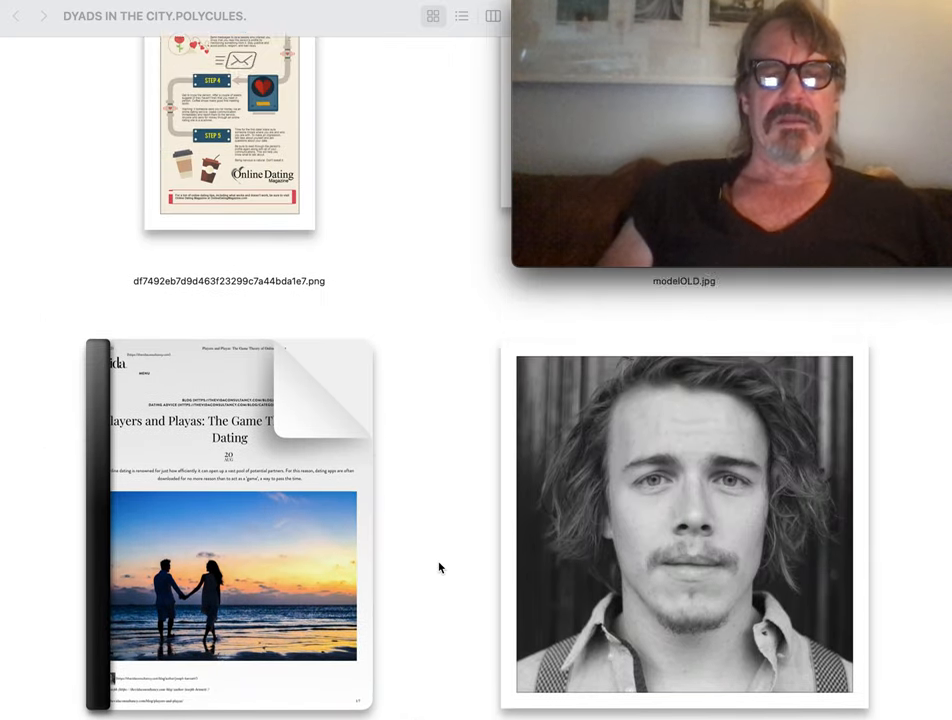
{"action": "scroll", "scroll_direction": "down", "scroll_amount": 3}
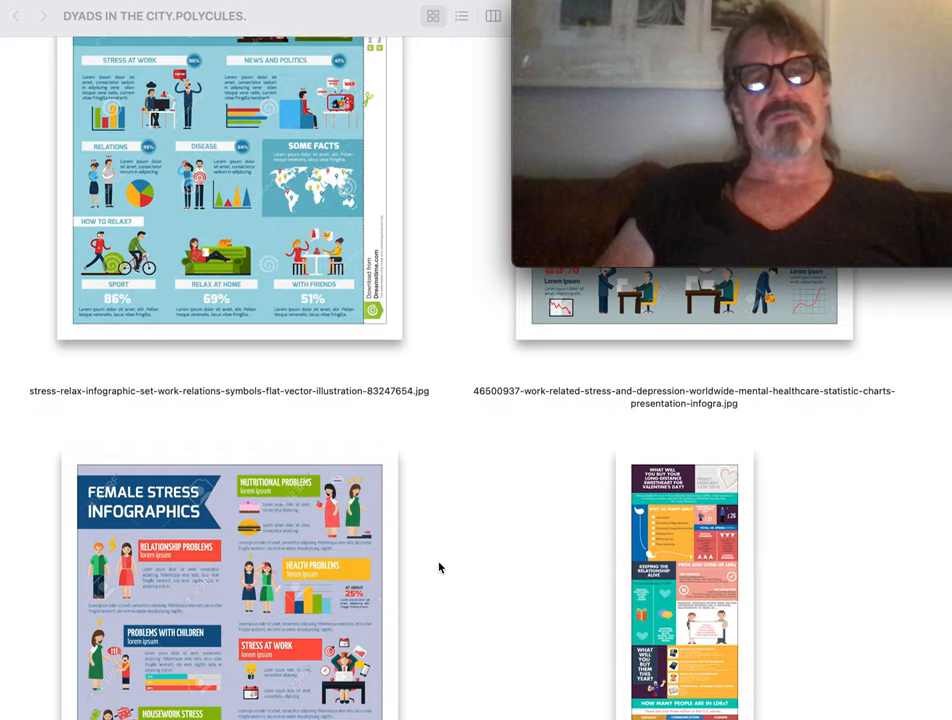
{"action": "scroll", "scroll_direction": "down", "scroll_amount": 3}
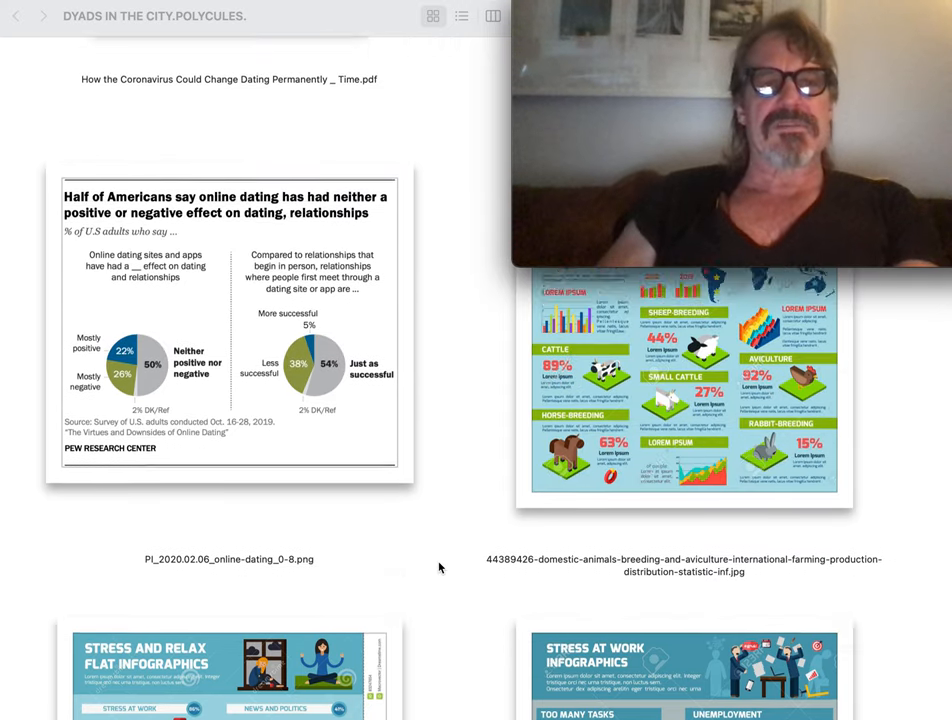
{"action": "scroll", "scroll_direction": "down", "scroll_amount": 3}
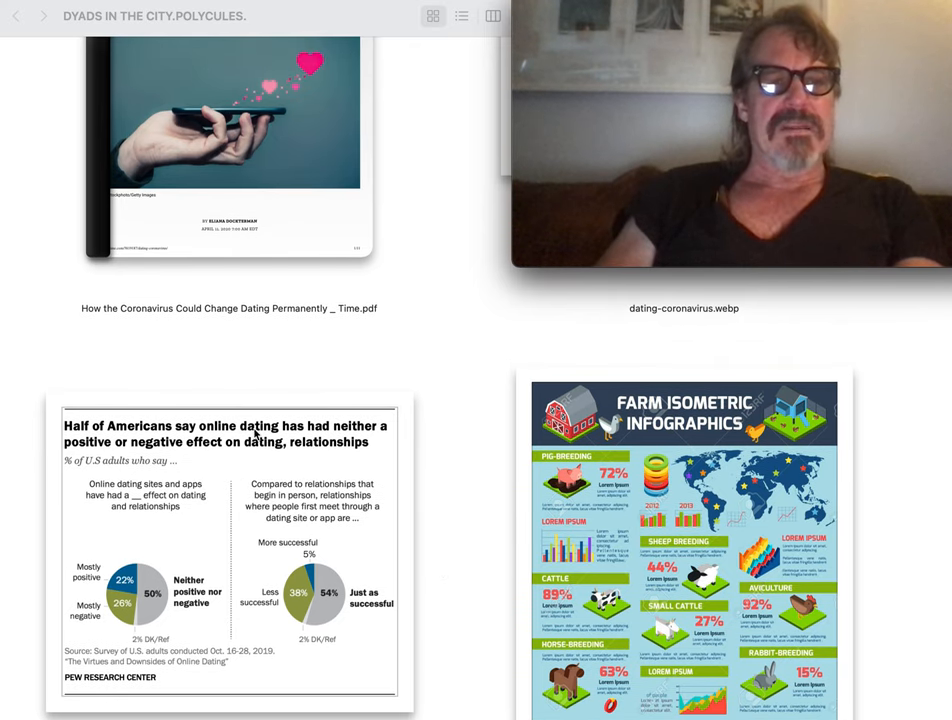
{"action": "mouse_move", "coordinate": [440, 466]}
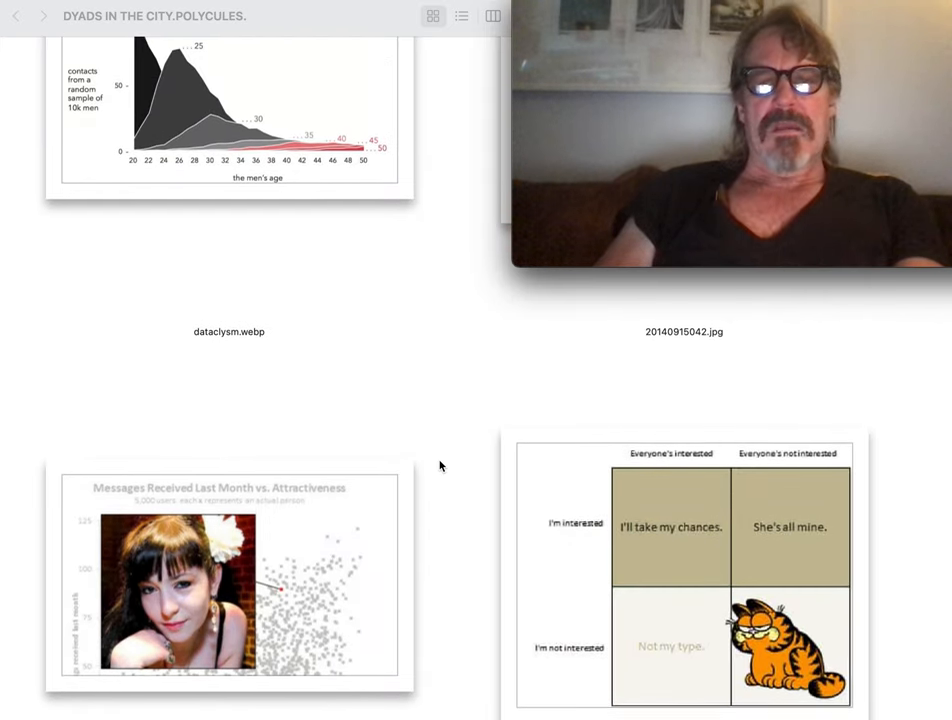
{"action": "scroll", "scroll_direction": "down", "scroll_amount": 3}
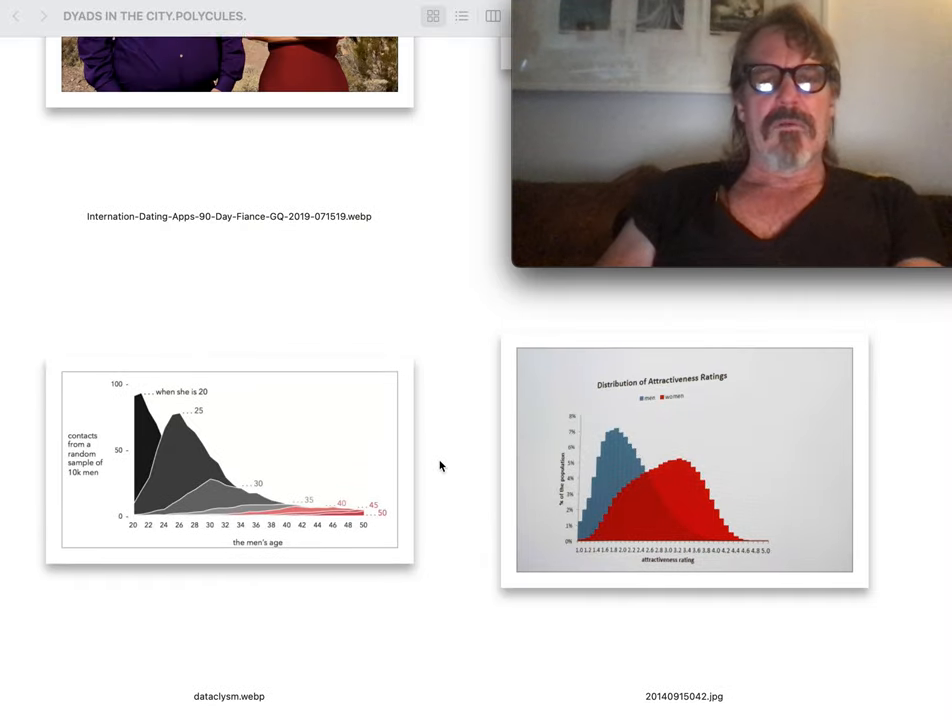
{"action": "scroll", "scroll_direction": "down", "scroll_amount": 3}
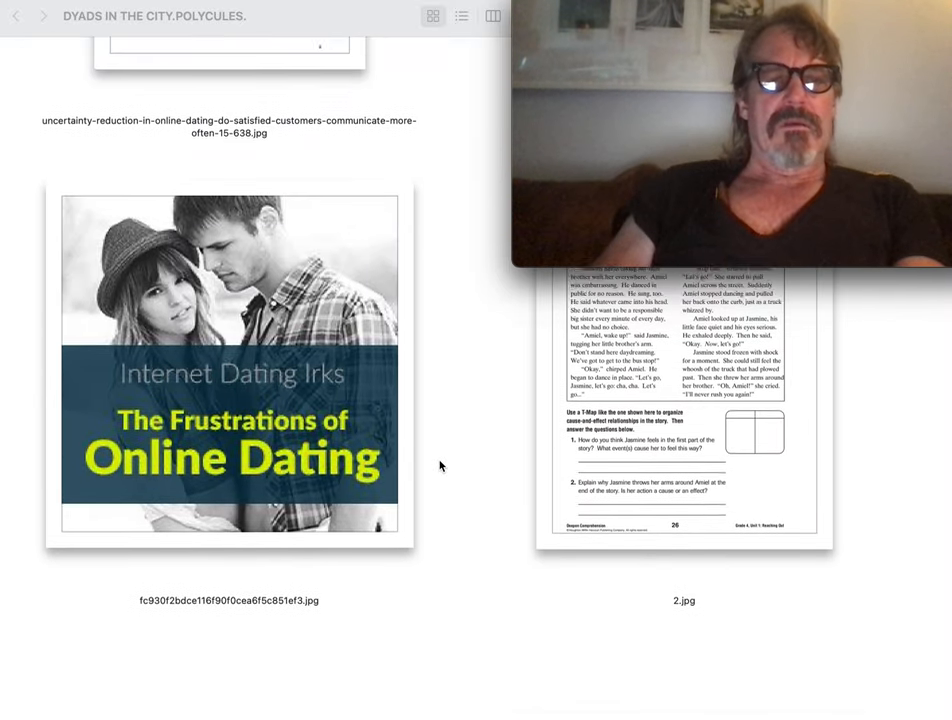
{"action": "scroll", "scroll_direction": "down", "scroll_amount": 3}
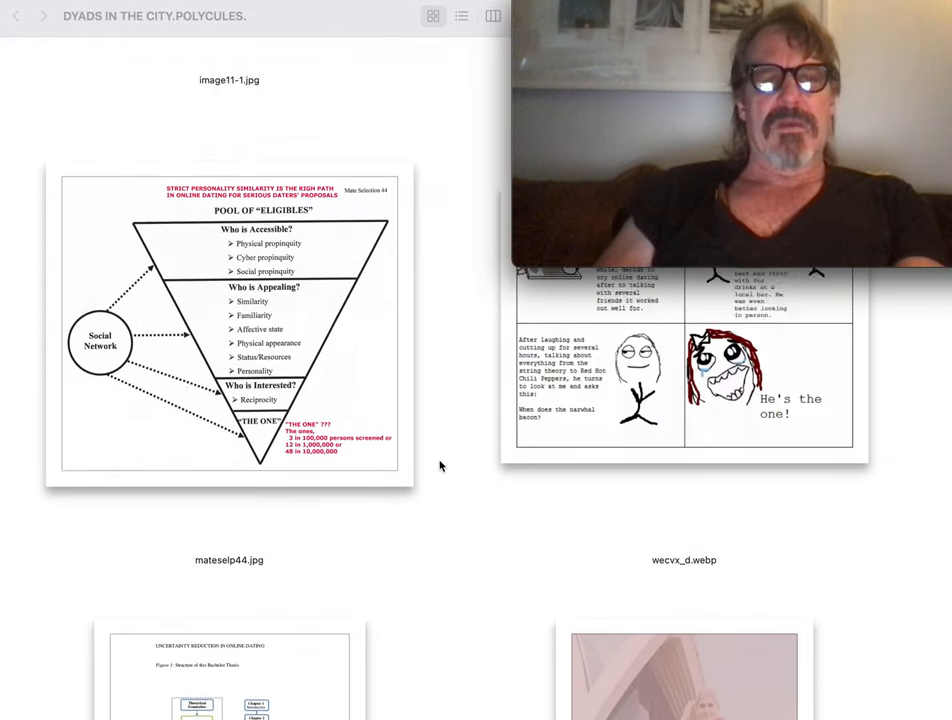
{"action": "scroll", "scroll_direction": "down", "scroll_amount": 3}
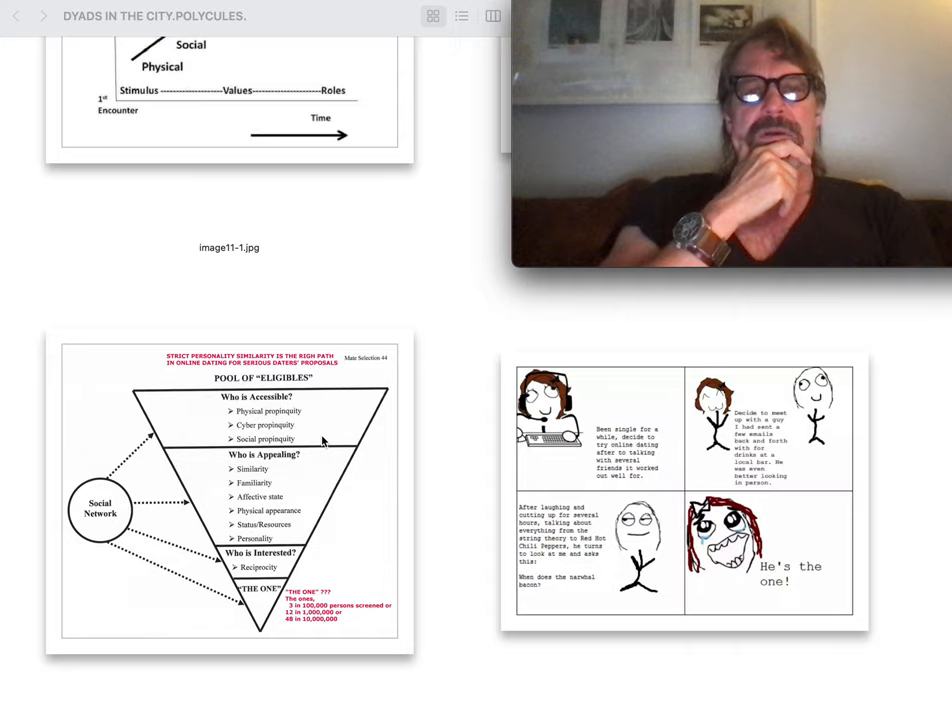
{"action": "mouse_move", "coordinate": [438, 348]}
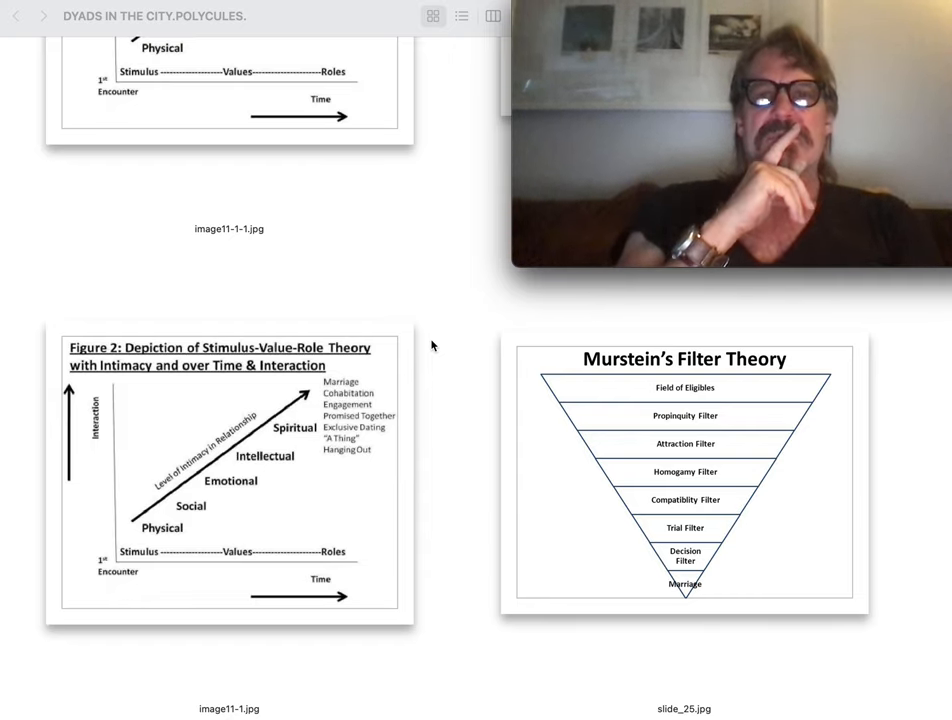
{"action": "scroll", "scroll_direction": "down", "scroll_amount": 3}
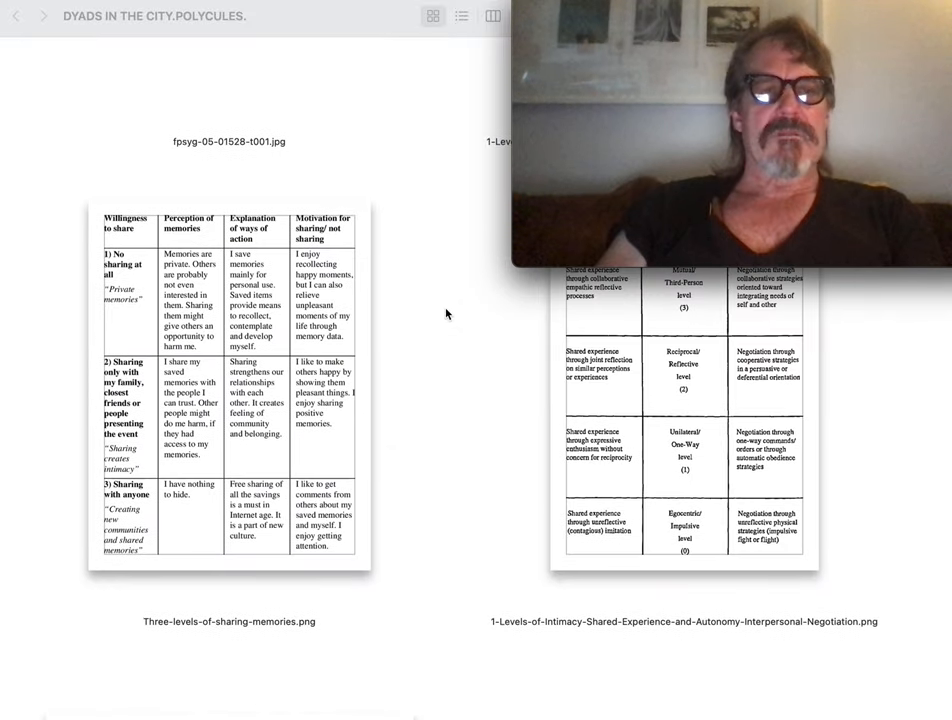
{"action": "scroll", "scroll_direction": "down", "scroll_amount": 3}
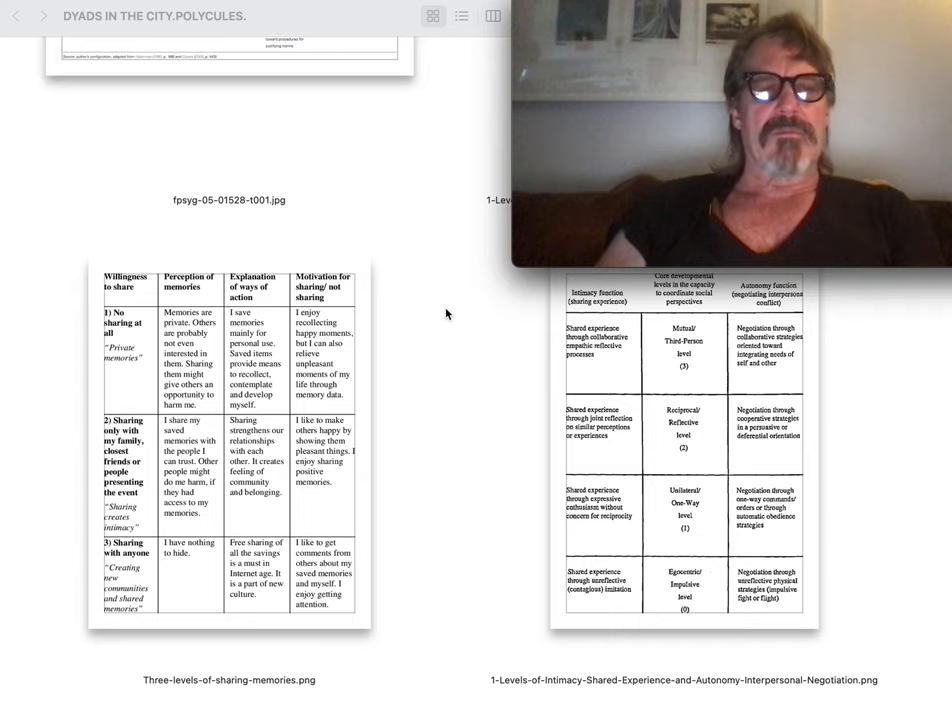
{"action": "scroll", "scroll_direction": "down", "scroll_amount": 3}
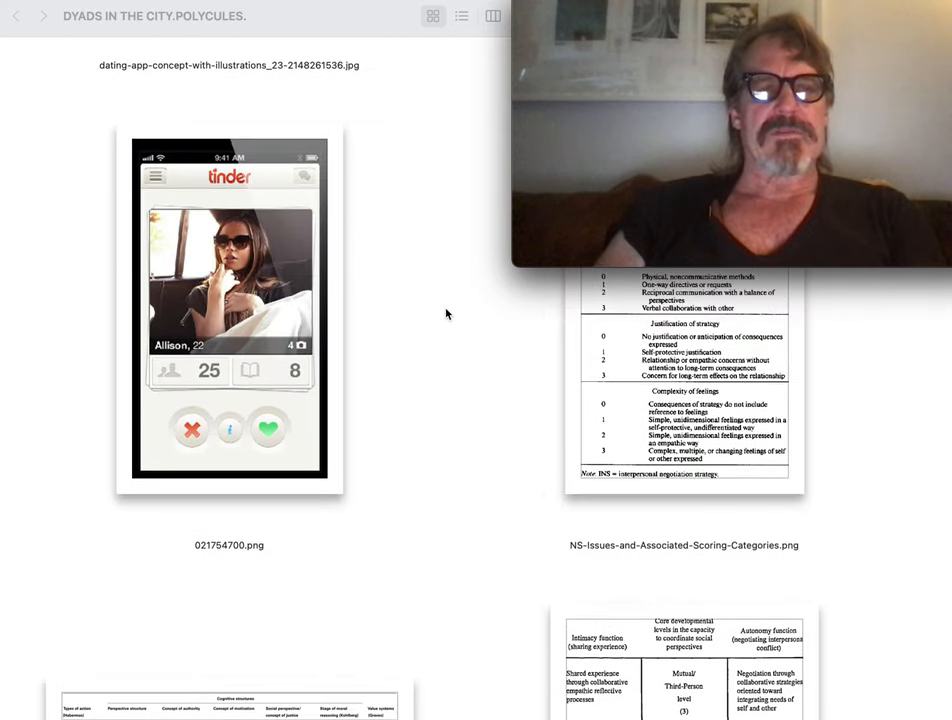
{"action": "scroll", "scroll_direction": "down", "scroll_amount": 3}
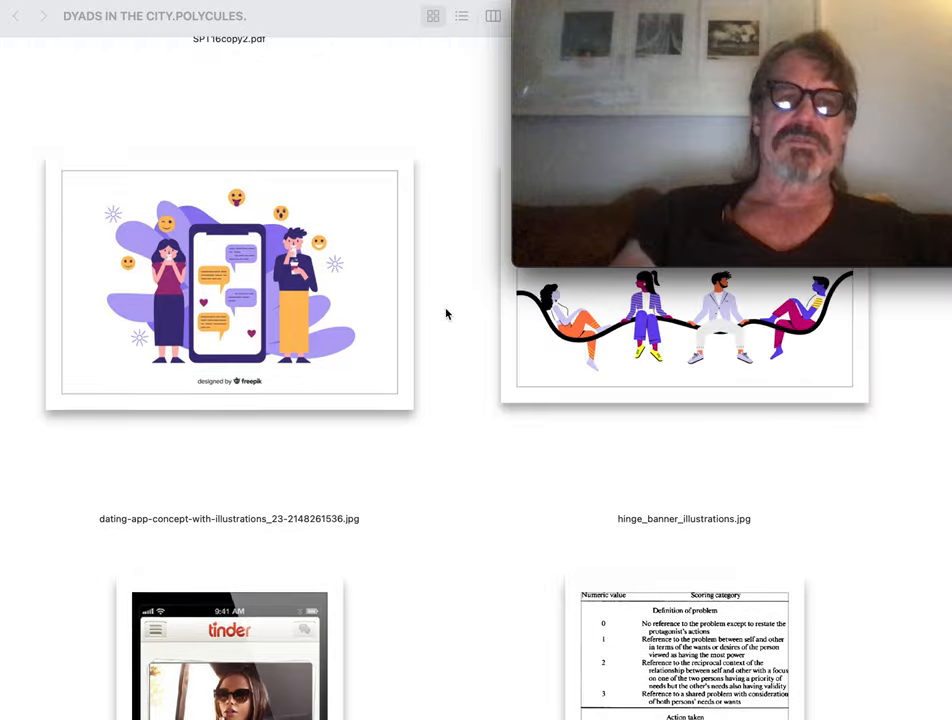
{"action": "scroll", "scroll_direction": "down", "scroll_amount": 3}
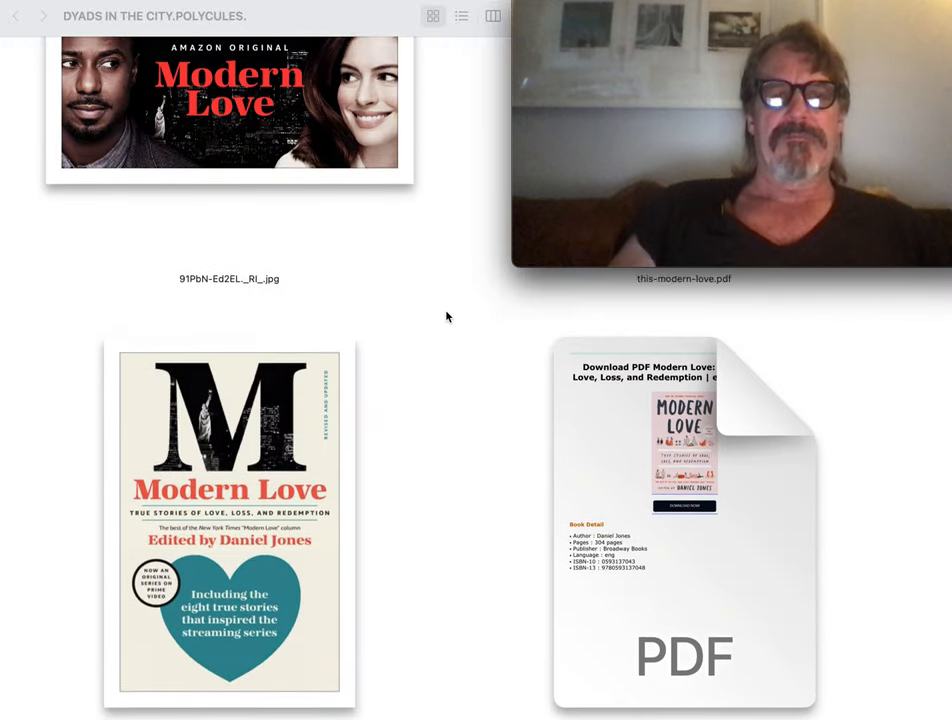
{"action": "scroll", "scroll_direction": "down", "scroll_amount": 3}
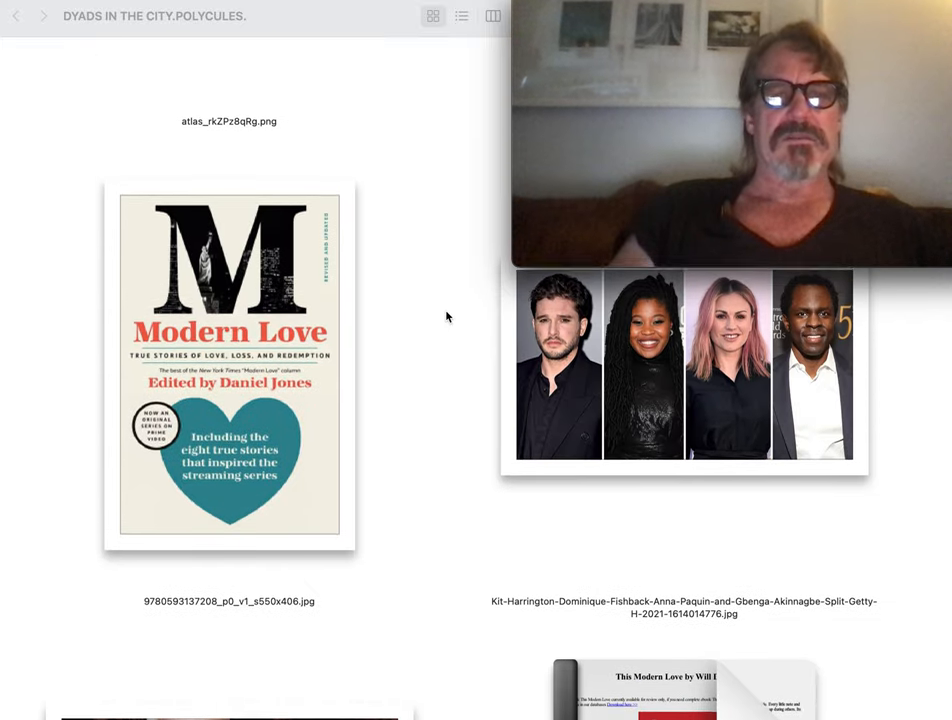
{"action": "scroll", "scroll_direction": "down", "scroll_amount": 3}
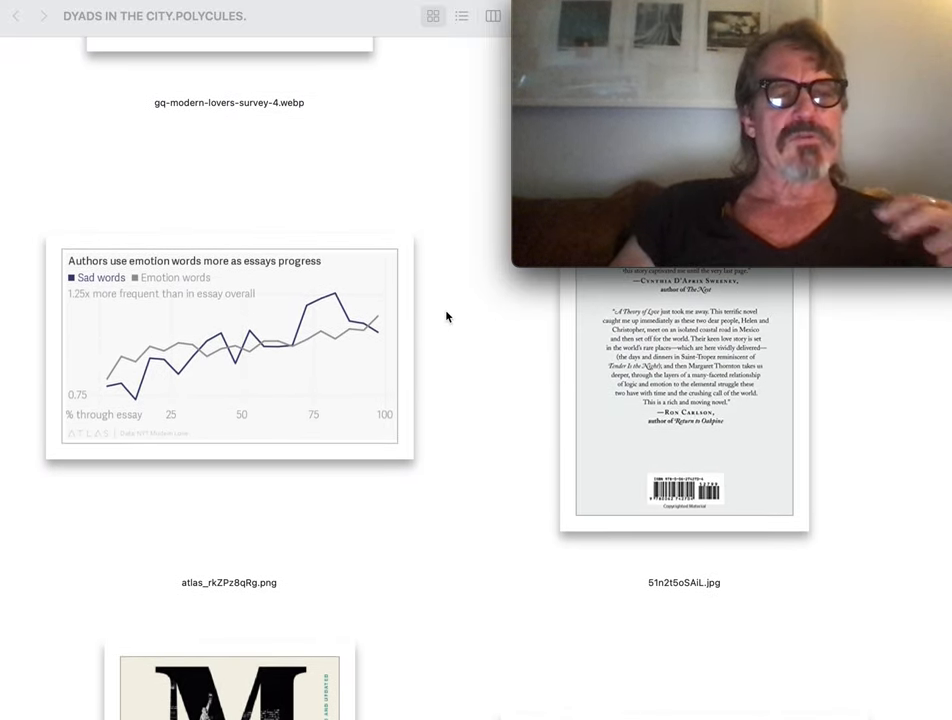
{"action": "scroll", "scroll_direction": "down", "scroll_amount": 3}
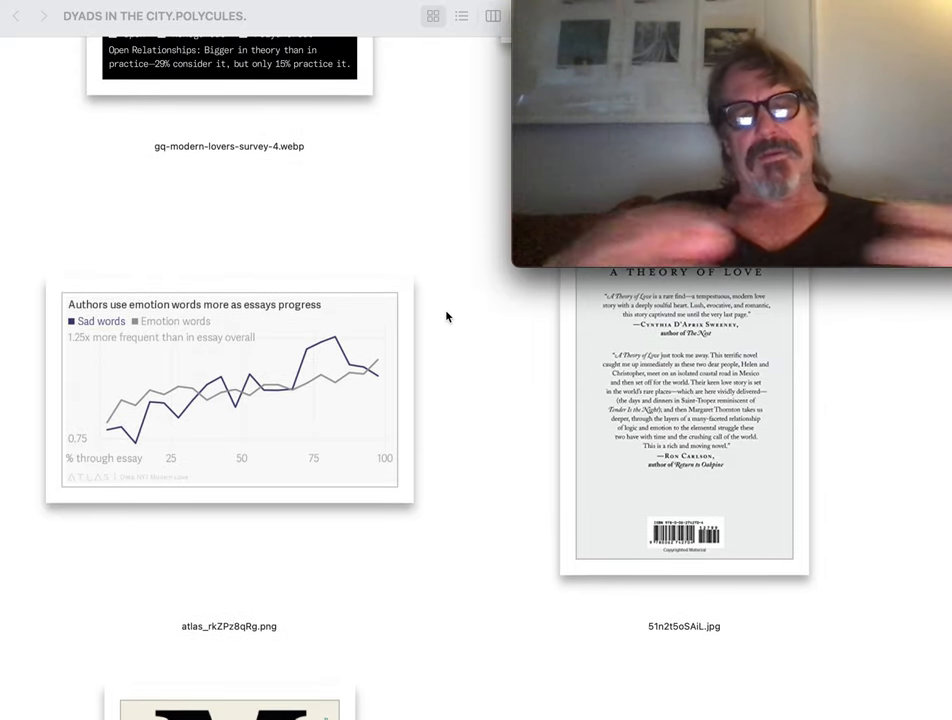
{"action": "scroll", "scroll_direction": "down", "scroll_amount": 3}
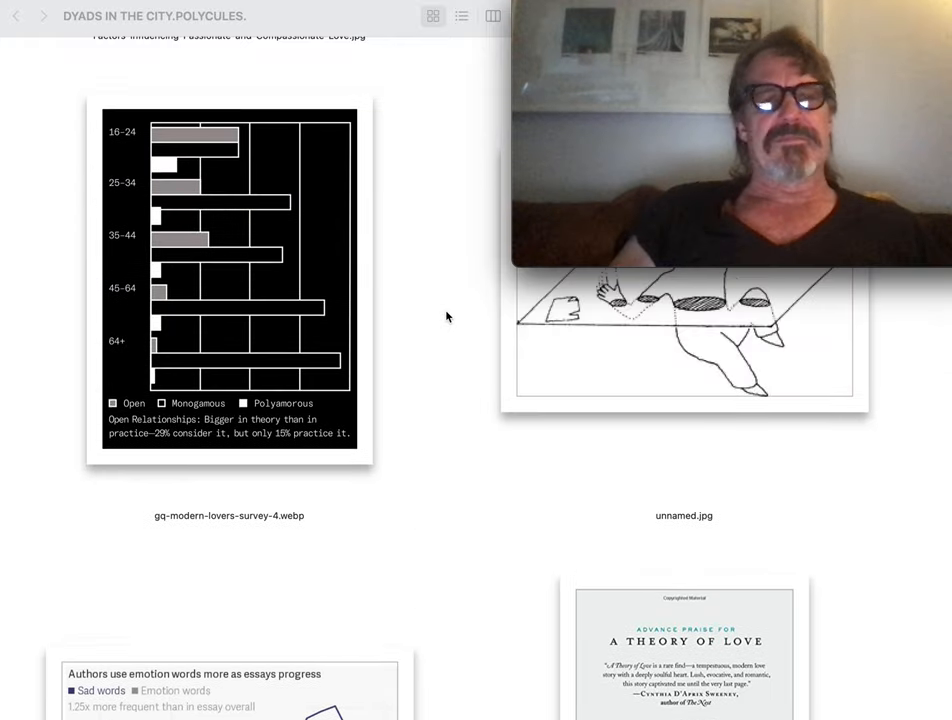
{"action": "scroll", "scroll_direction": "down", "scroll_amount": 3}
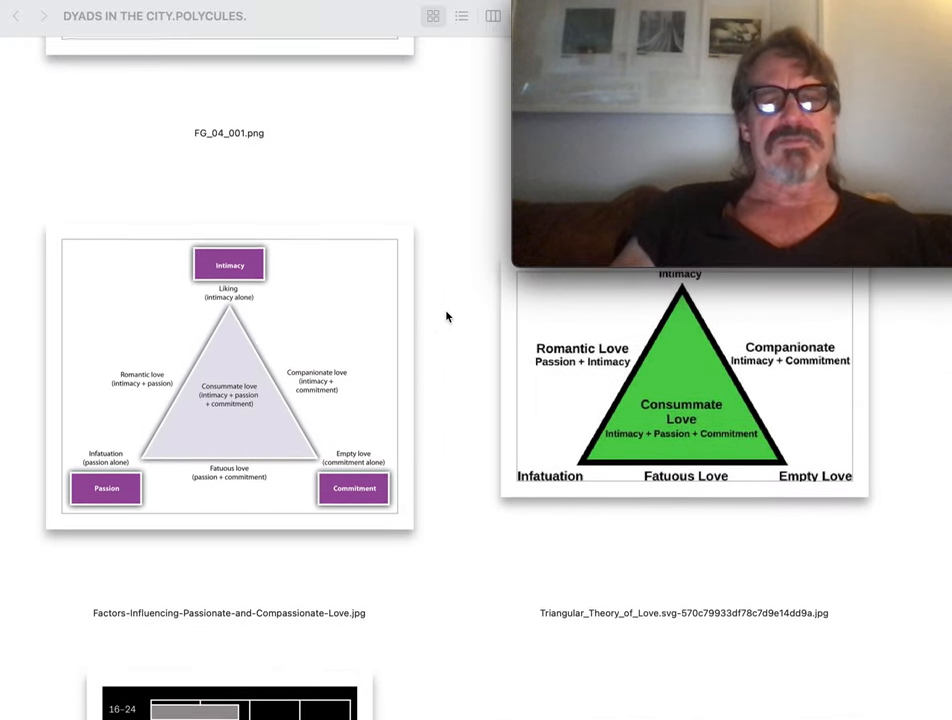
{"action": "scroll", "scroll_direction": "down", "scroll_amount": 3}
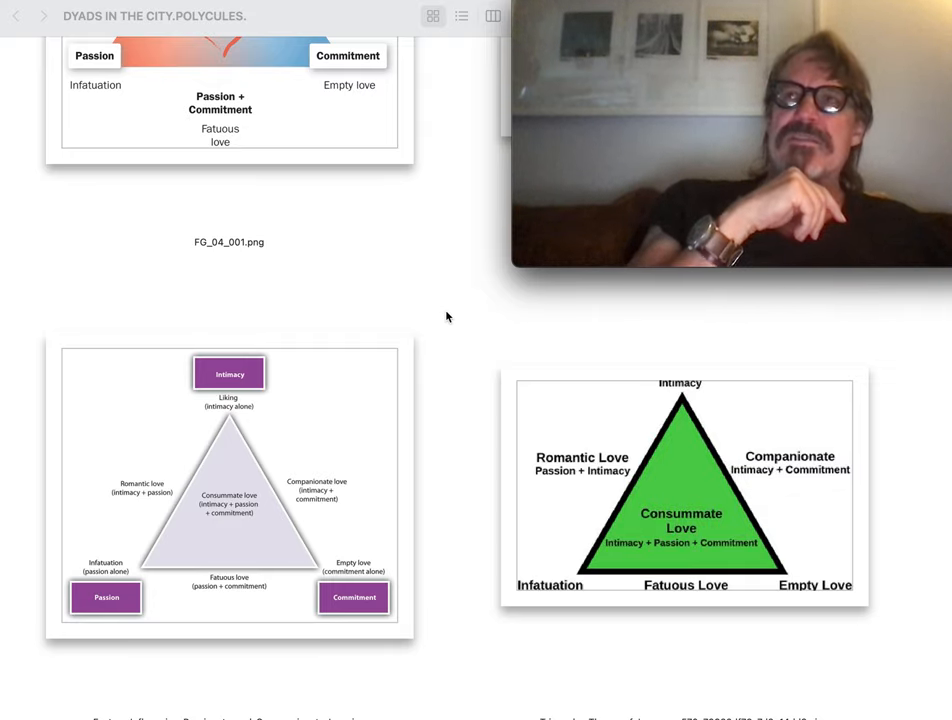
{"action": "scroll", "scroll_direction": "down", "scroll_amount": 3}
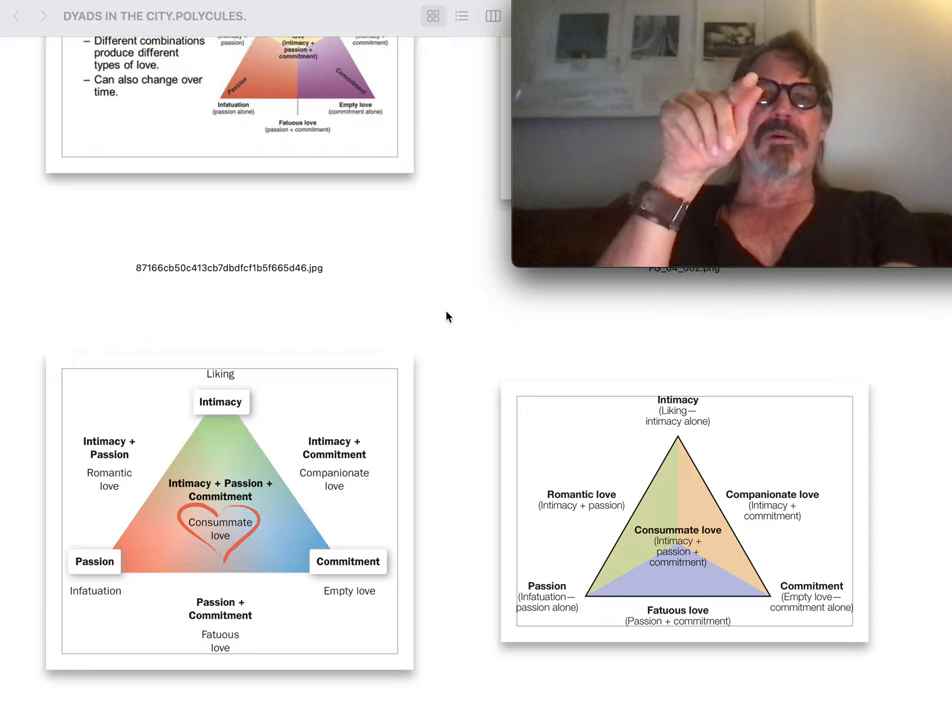
{"action": "scroll", "scroll_direction": "down", "scroll_amount": 3}
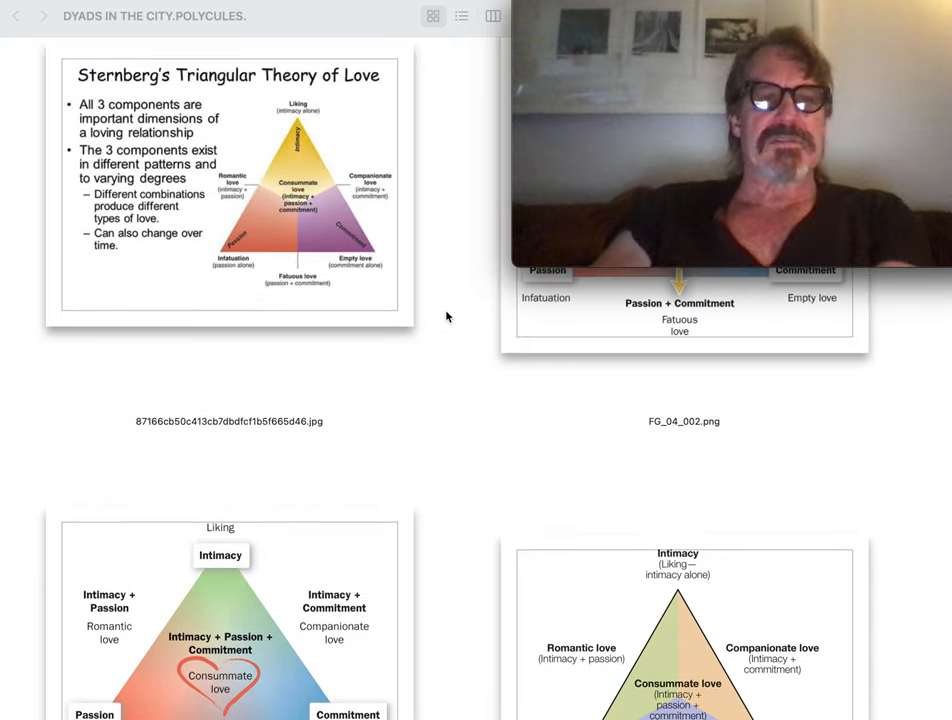
{"action": "scroll", "scroll_direction": "down", "scroll_amount": 3}
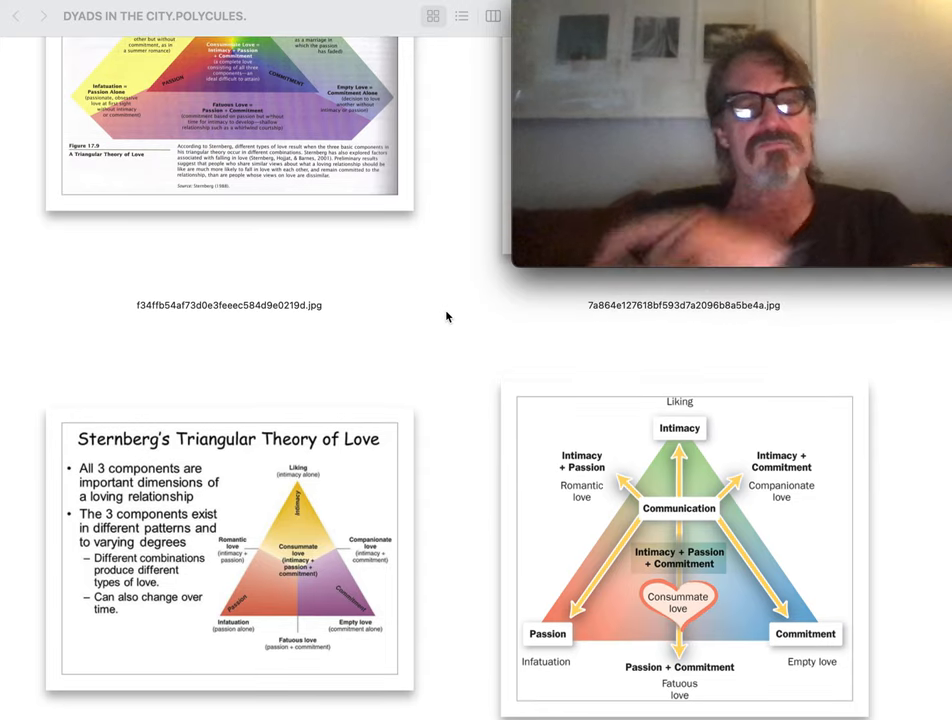
{"action": "scroll", "scroll_direction": "down", "scroll_amount": 3}
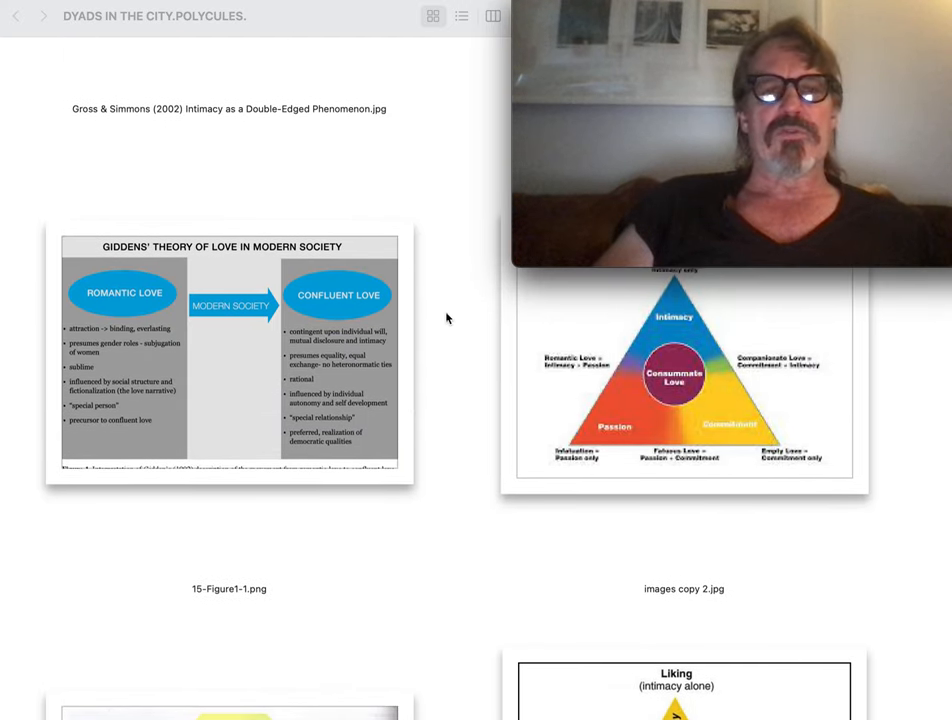
{"action": "scroll", "scroll_direction": "down", "scroll_amount": 3}
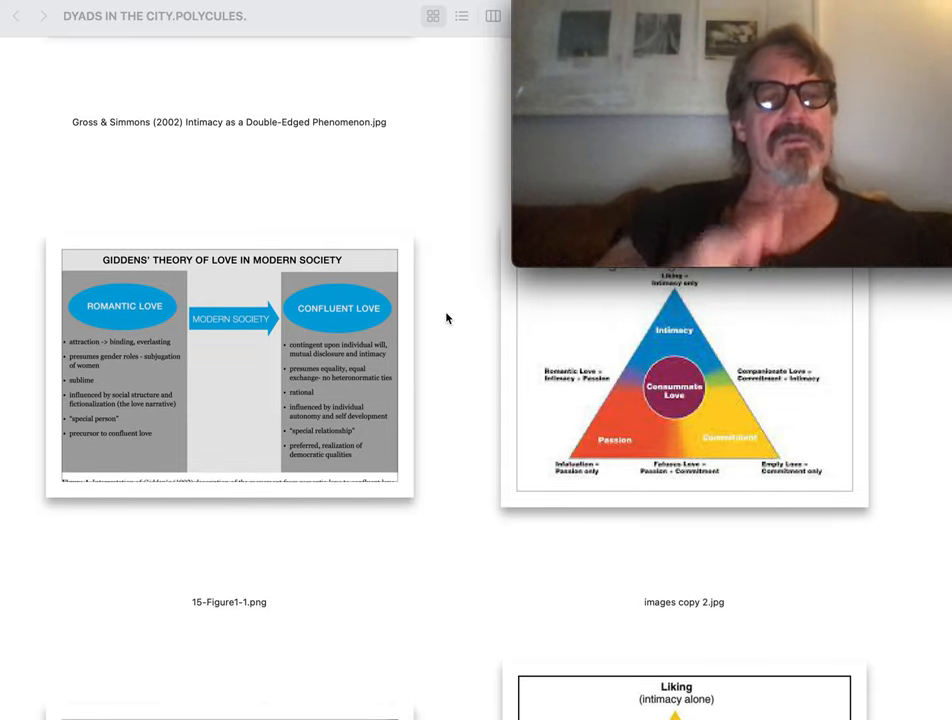